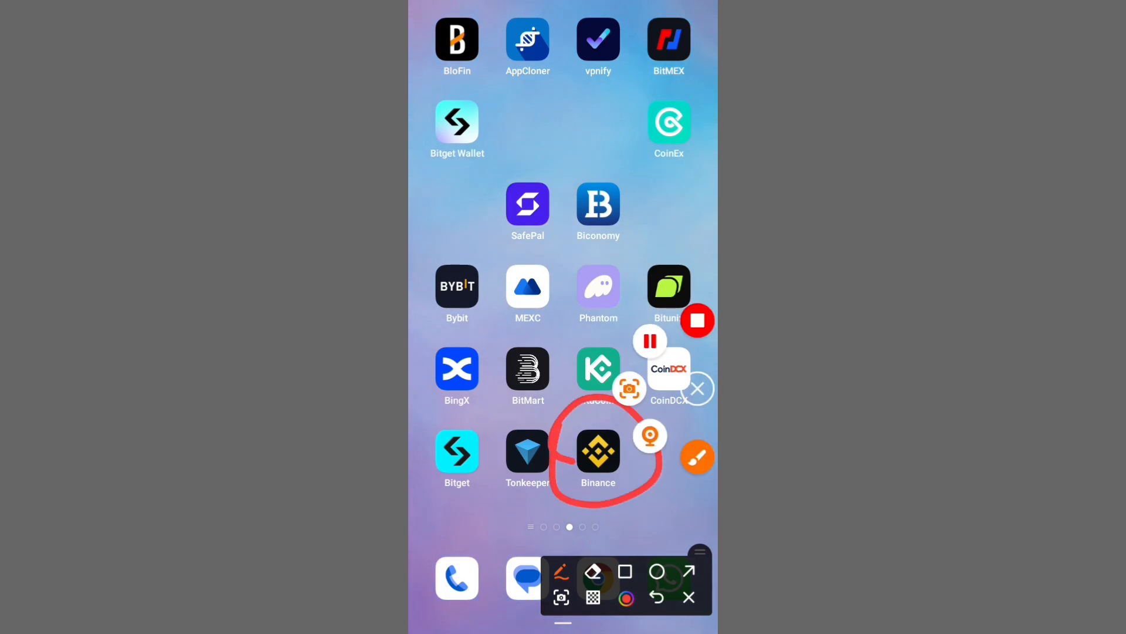
- Launch Binance and show the Assets overview of exchange balances and holdings
left_click(597, 451)
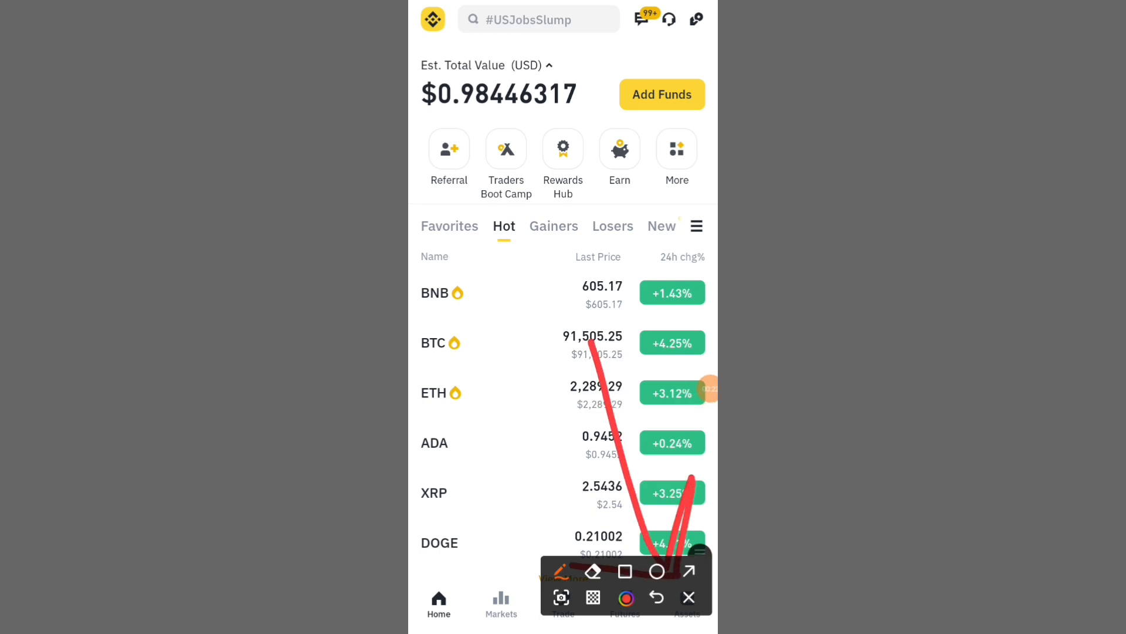
left_click(686, 602)
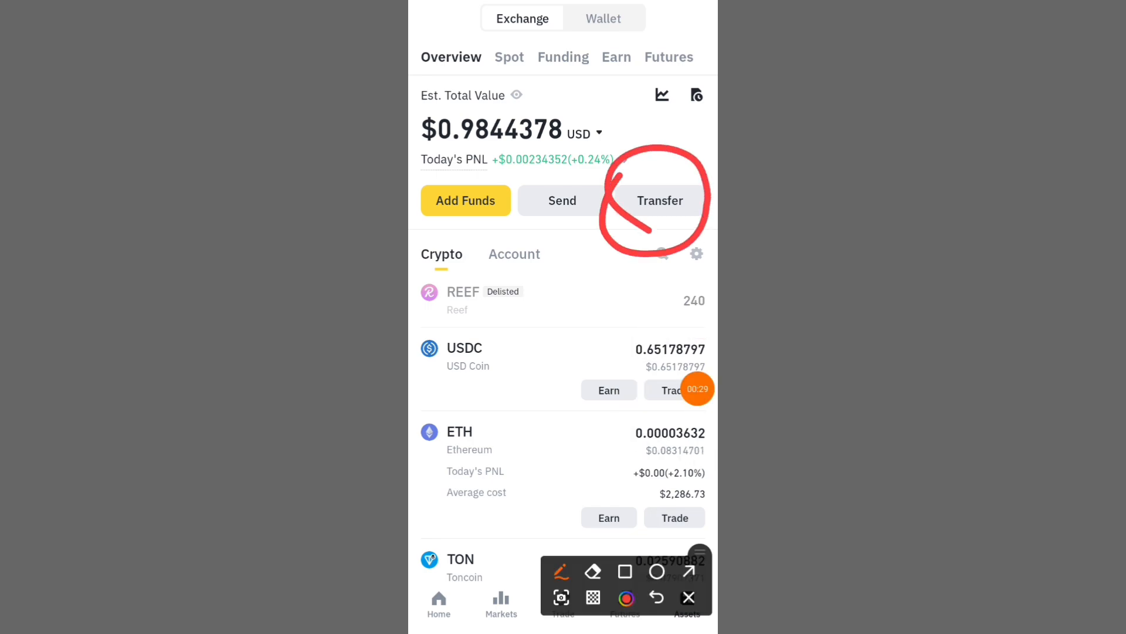
- Open Transfer with From set to Cross Margin and To set to Spot Wallet
left_click(658, 200)
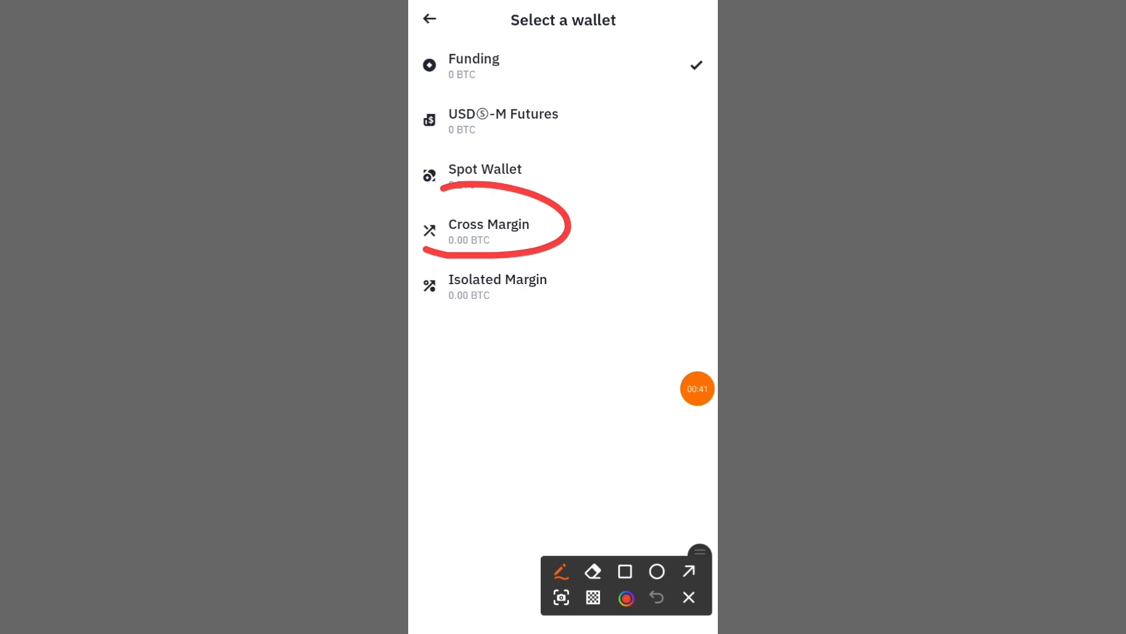
left_click(489, 230)
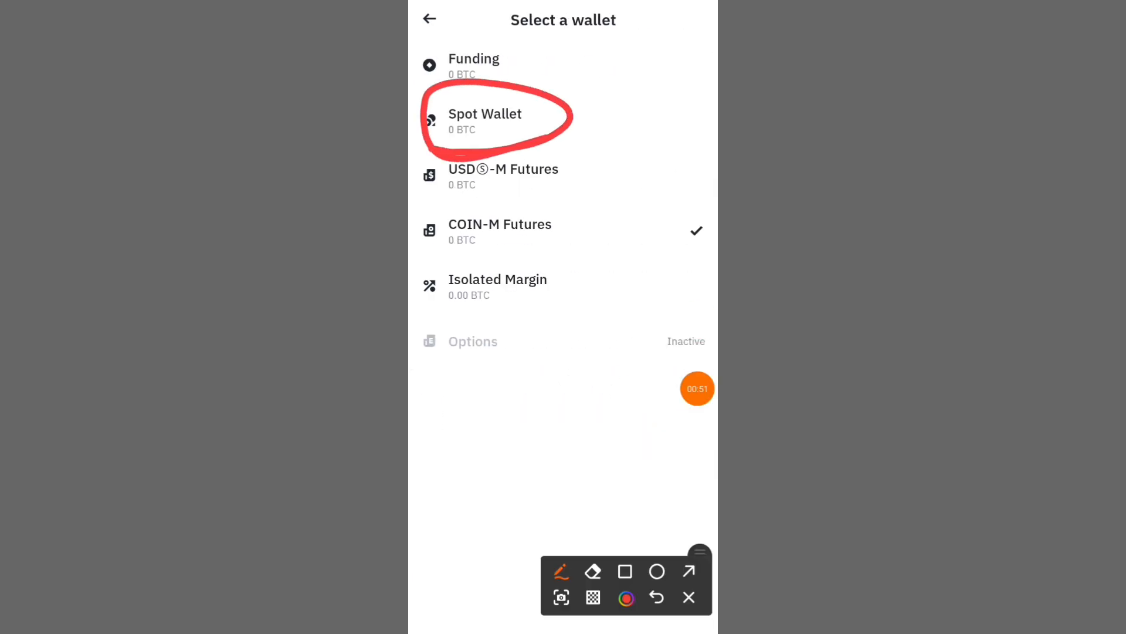
left_click(485, 121)
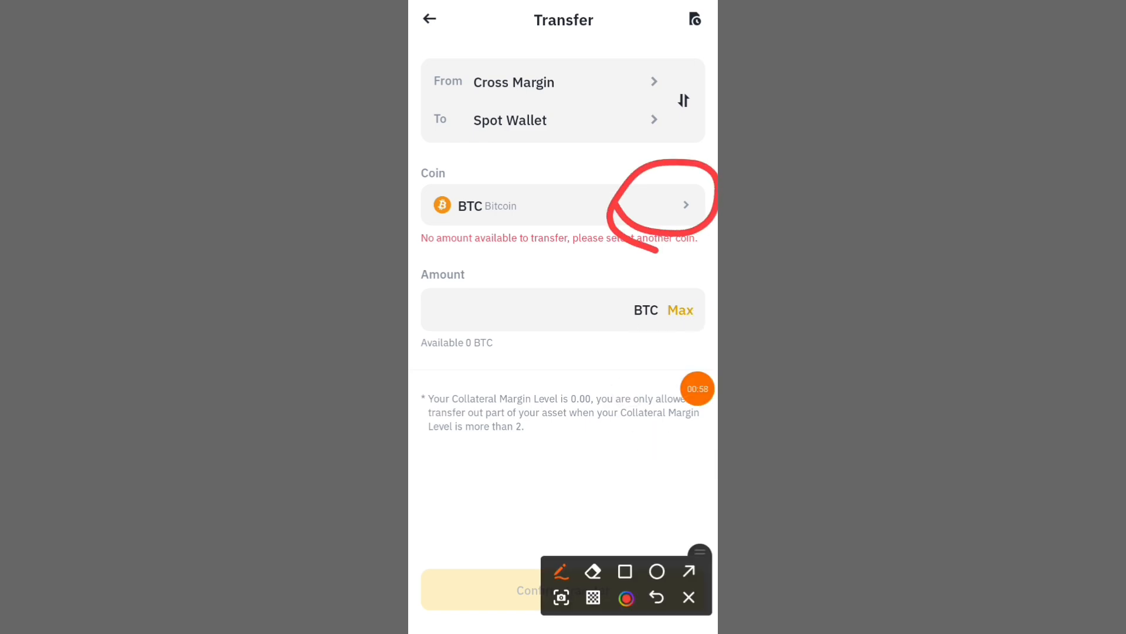
- Search 'us' and select USDT as the transfer coin, then focus the Amount field
left_click(563, 205)
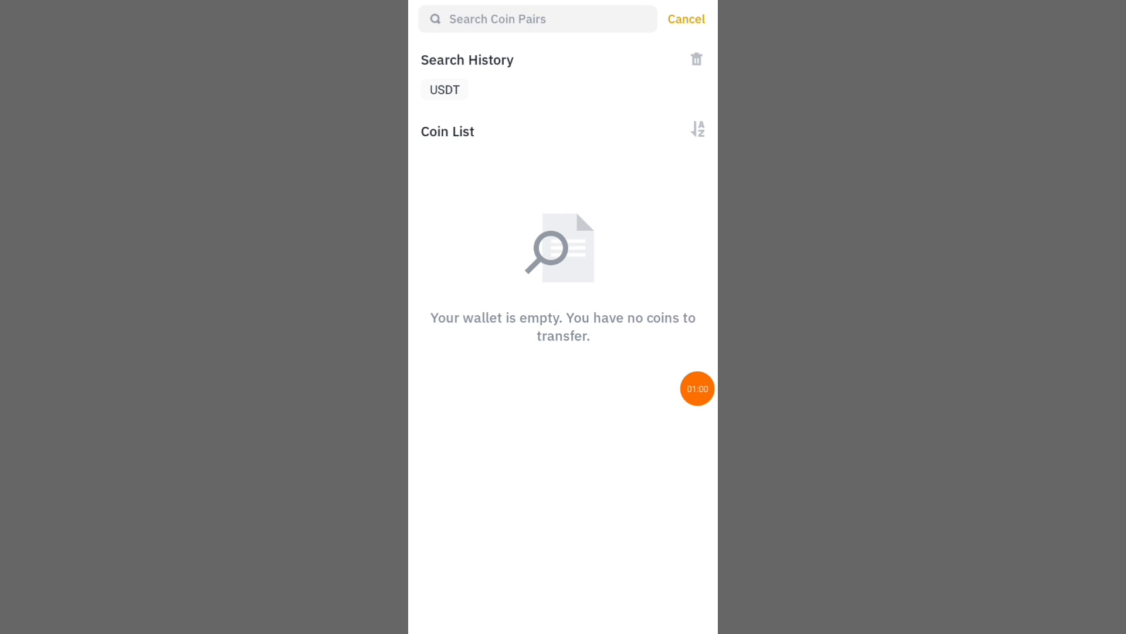
type("usdt")
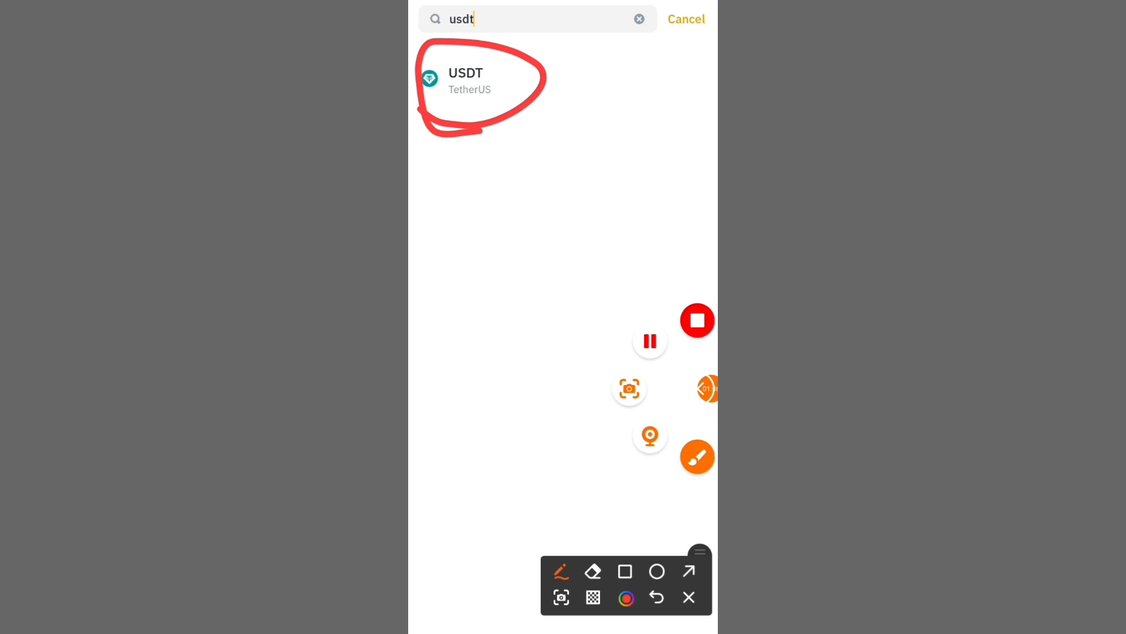
left_click(481, 81)
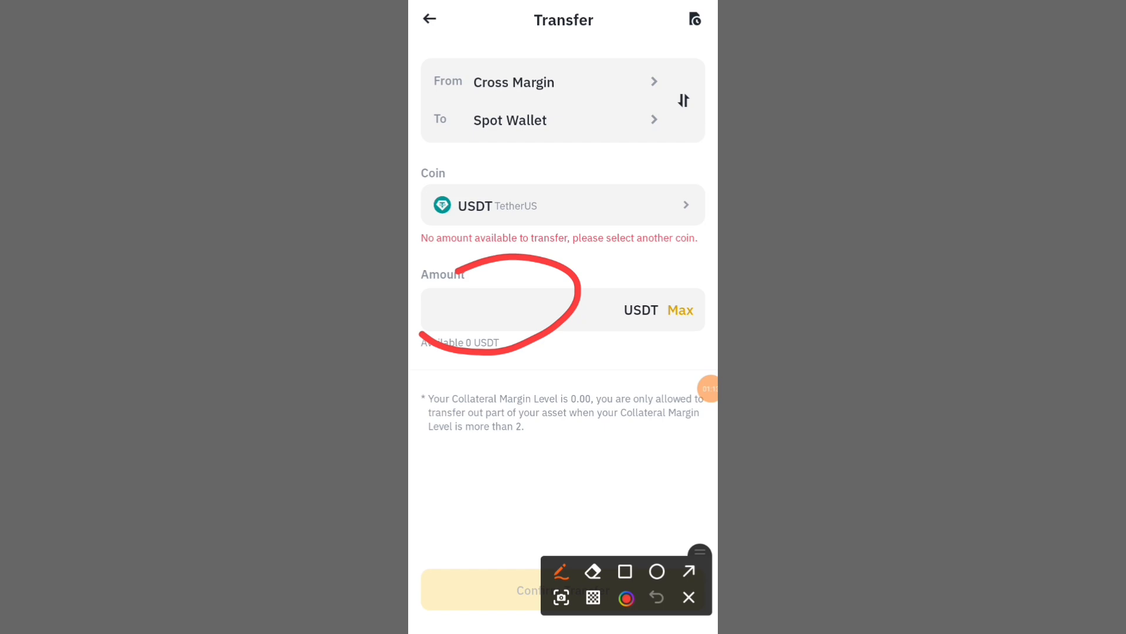
left_click(528, 310)
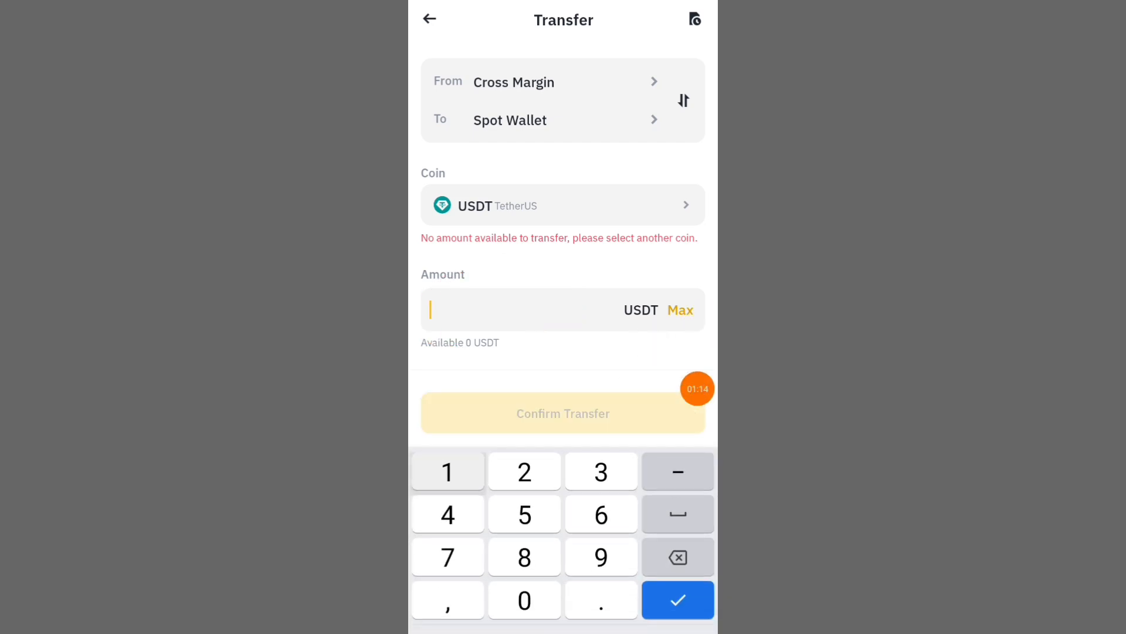